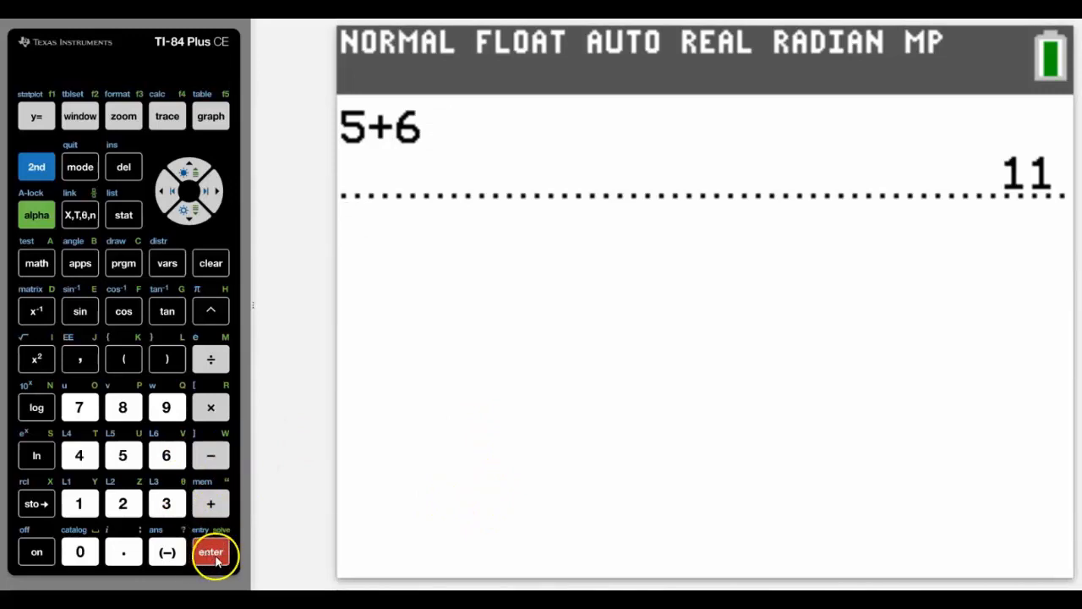
- Evaluate −3−6 to get −9 and 8÷3 to get 2.666666667
{"action": "left_click", "coordinate": [210, 551]}
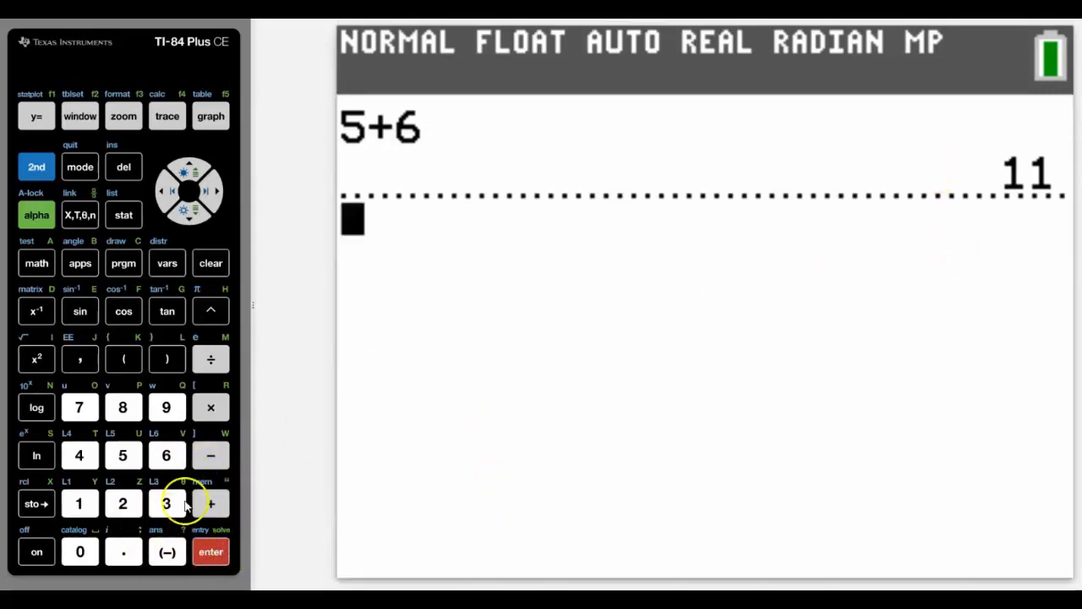
{"action": "mouse_move", "coordinate": [212, 477]}
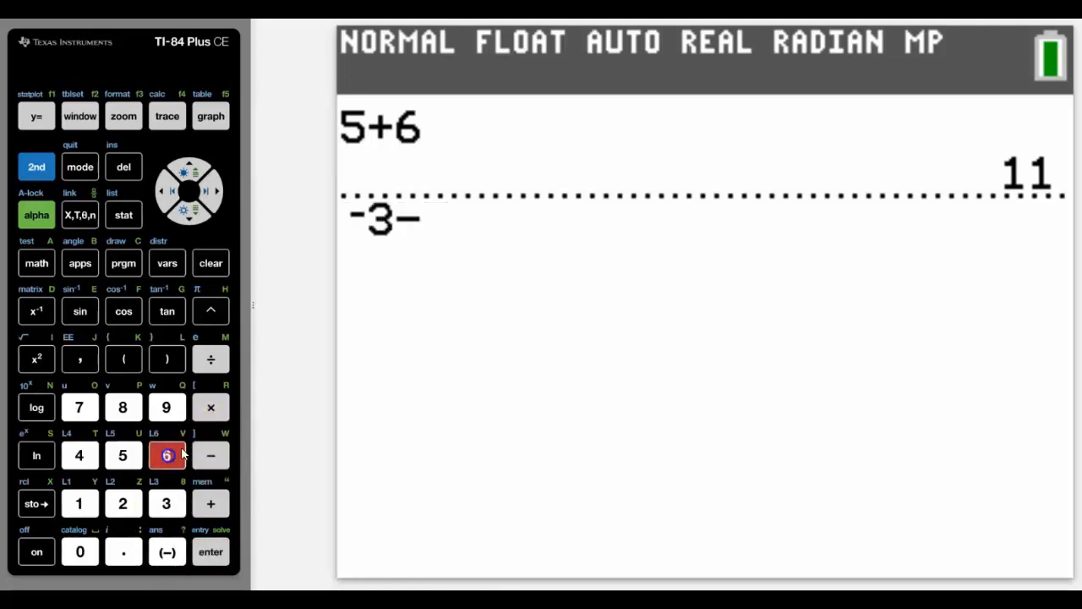
{"action": "left_click", "coordinate": [167, 455]}
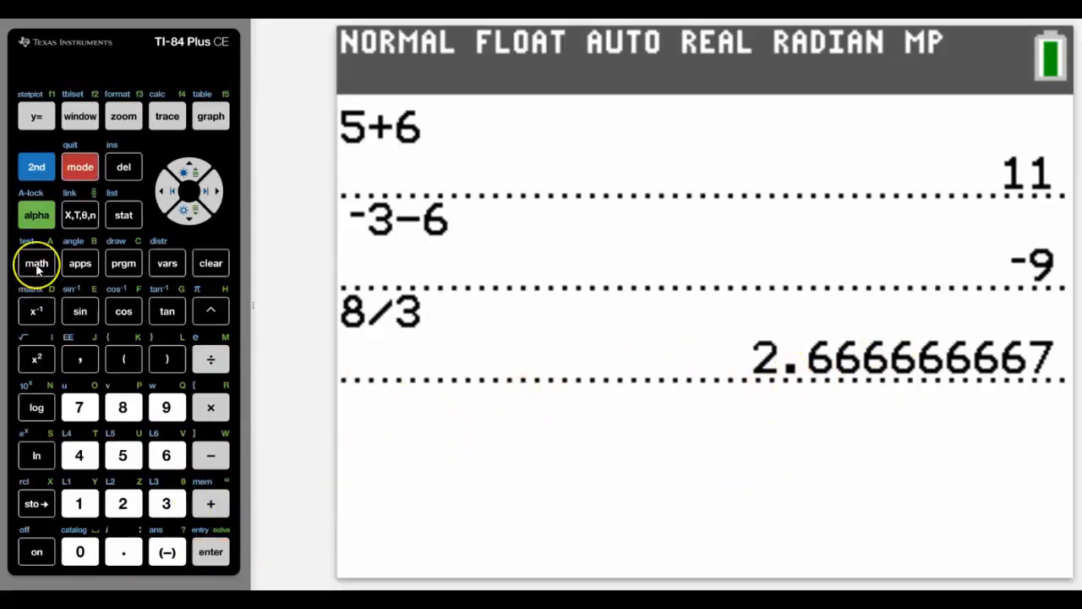
- Convert 2.666666667 to 8/3 with ▶Frac, then simplify fraction 6/9 to 2/3
{"action": "left_click", "coordinate": [37, 263]}
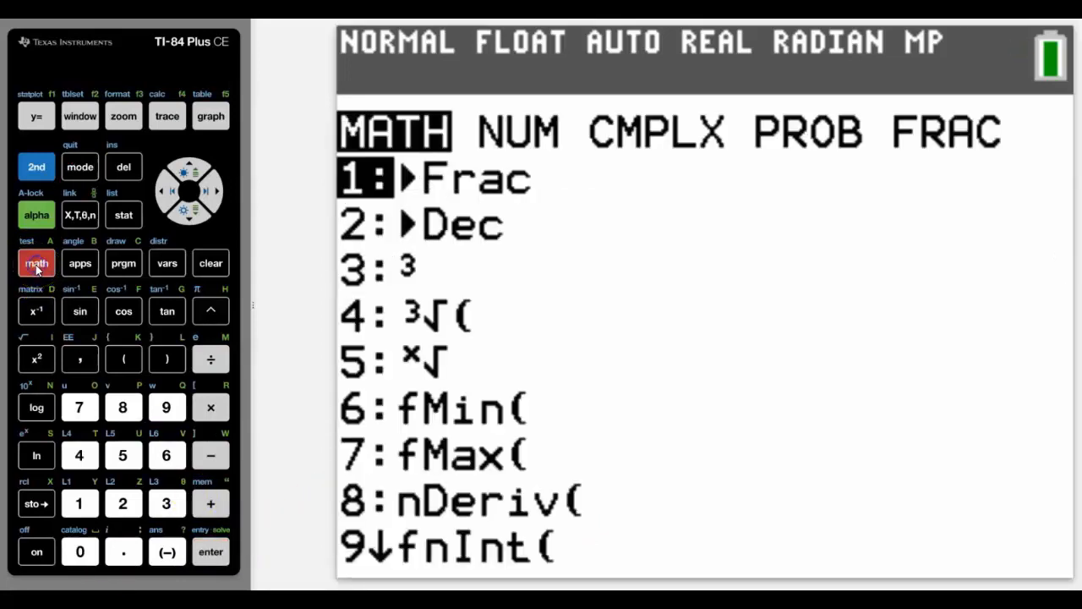
{"action": "mouse_move", "coordinate": [79, 503]}
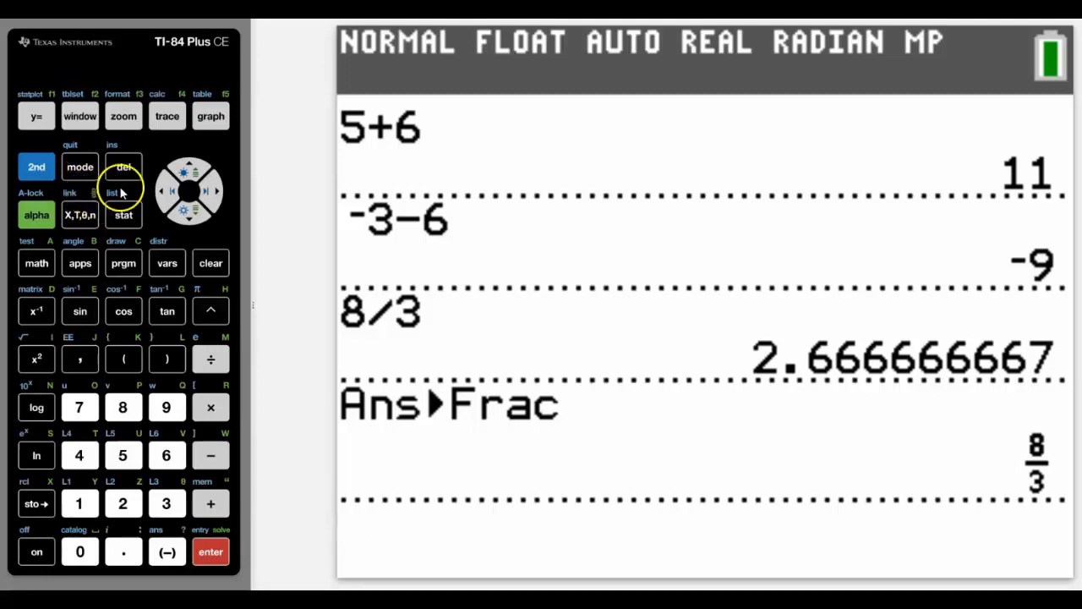
{"action": "left_click", "coordinate": [35, 214]}
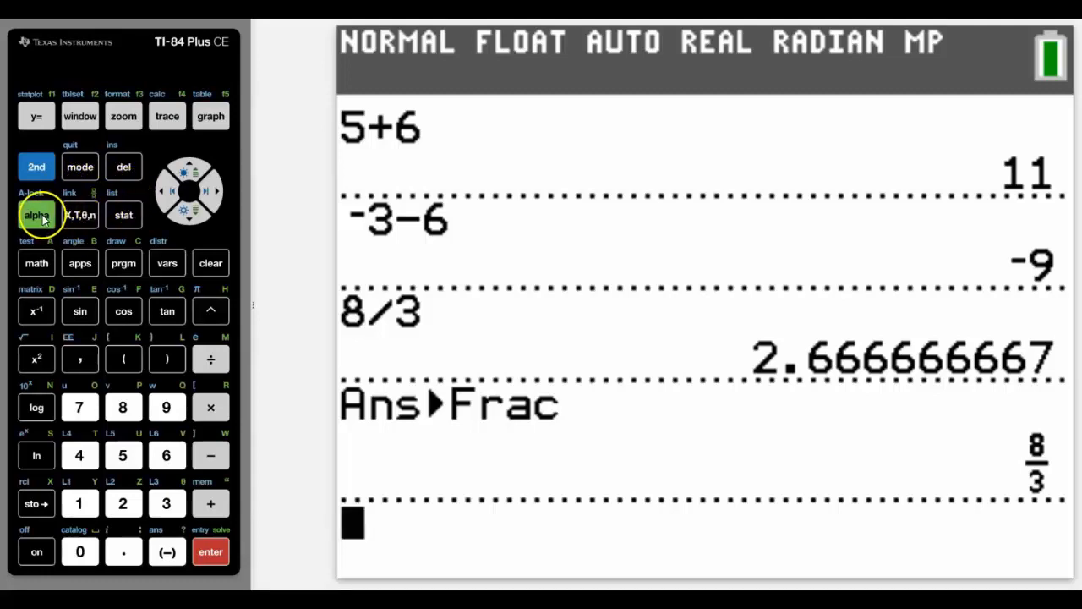
{"action": "left_click", "coordinate": [79, 215]}
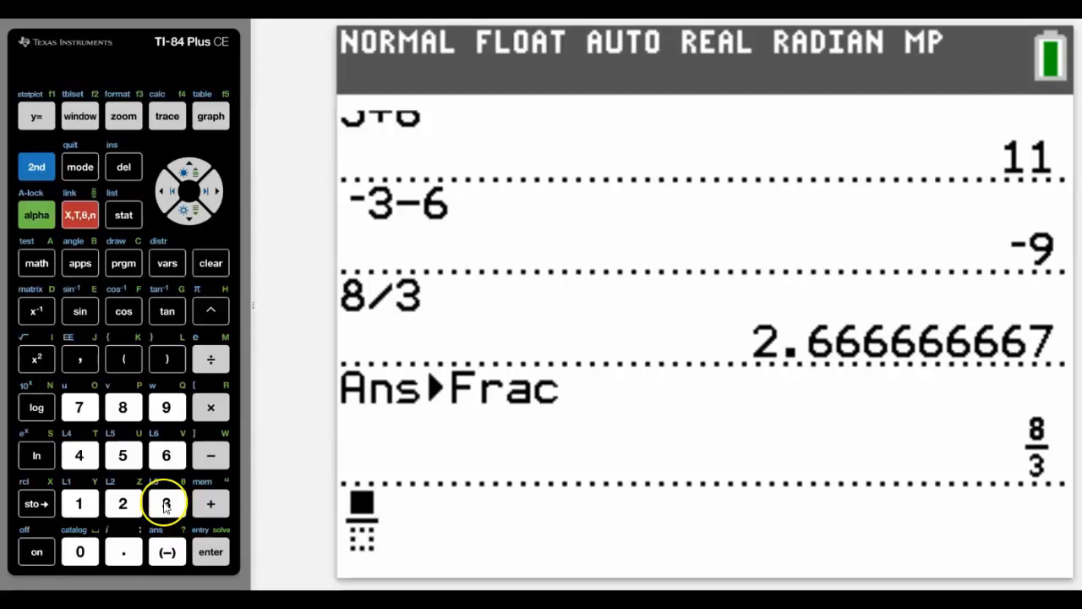
{"action": "left_click", "coordinate": [166, 455]}
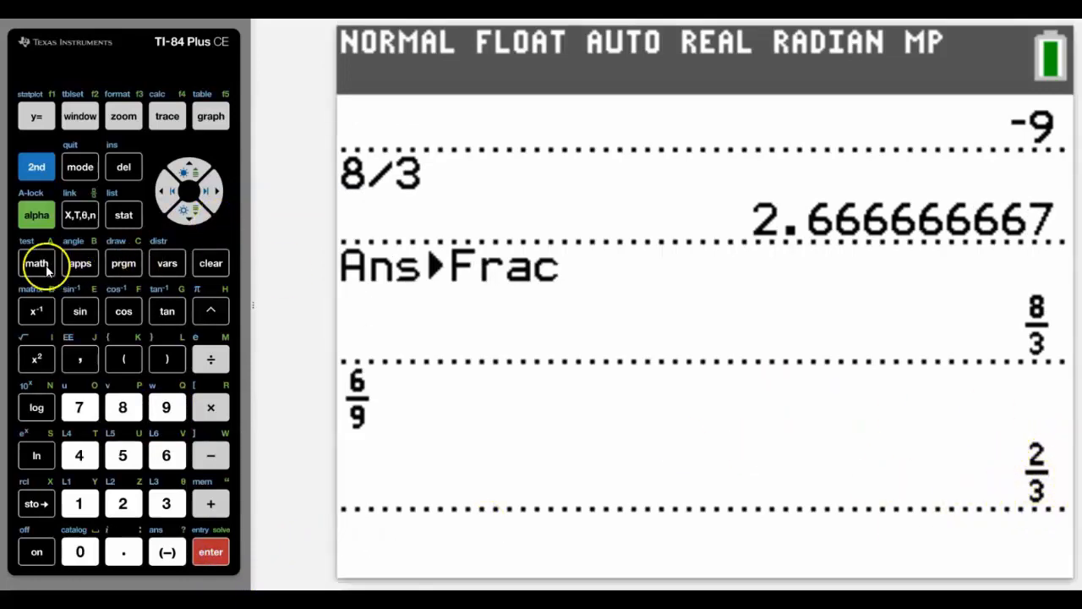
- Convert 2/3 to 0.6666666667 with ▶Dec, then recall Ans▶Frac to restore 2/3
{"action": "left_click", "coordinate": [36, 263]}
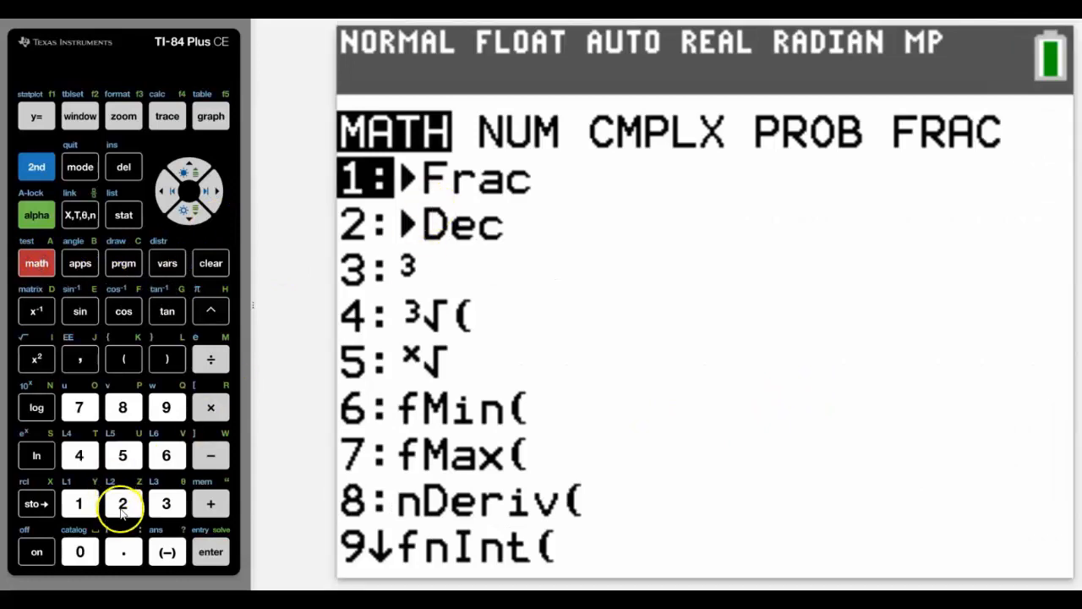
{"action": "left_click", "coordinate": [211, 552]}
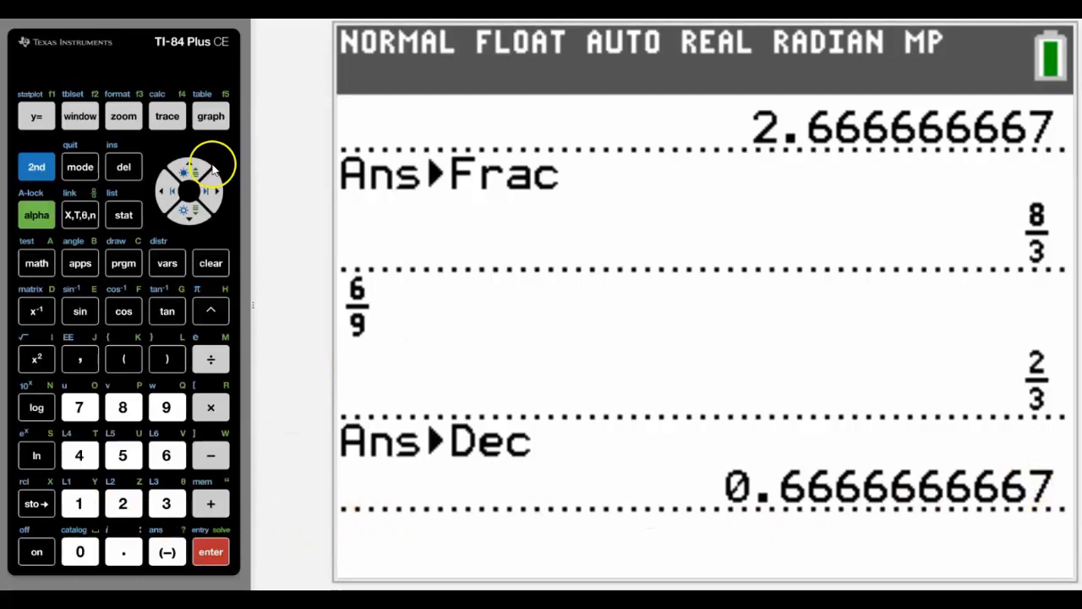
{"action": "left_click", "coordinate": [188, 169]}
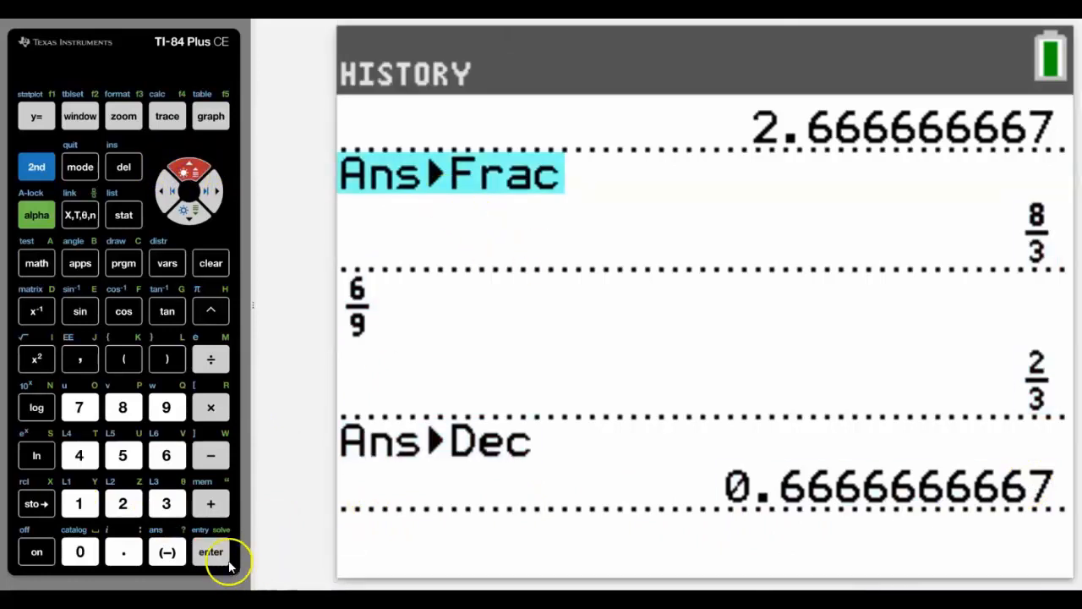
{"action": "left_click", "coordinate": [210, 553]}
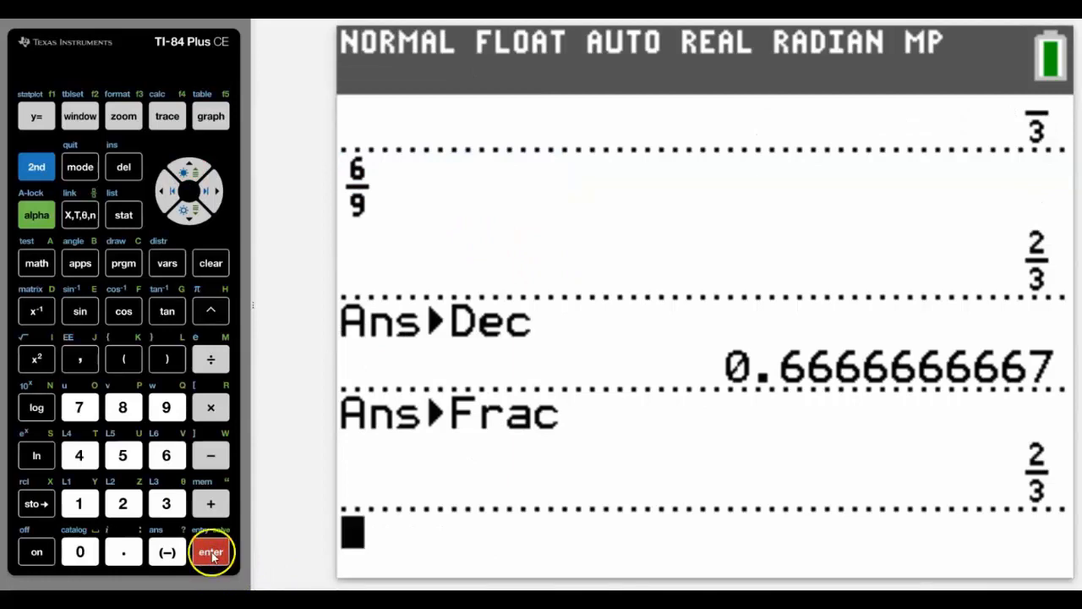
{"action": "mouse_move", "coordinate": [10, 37]}
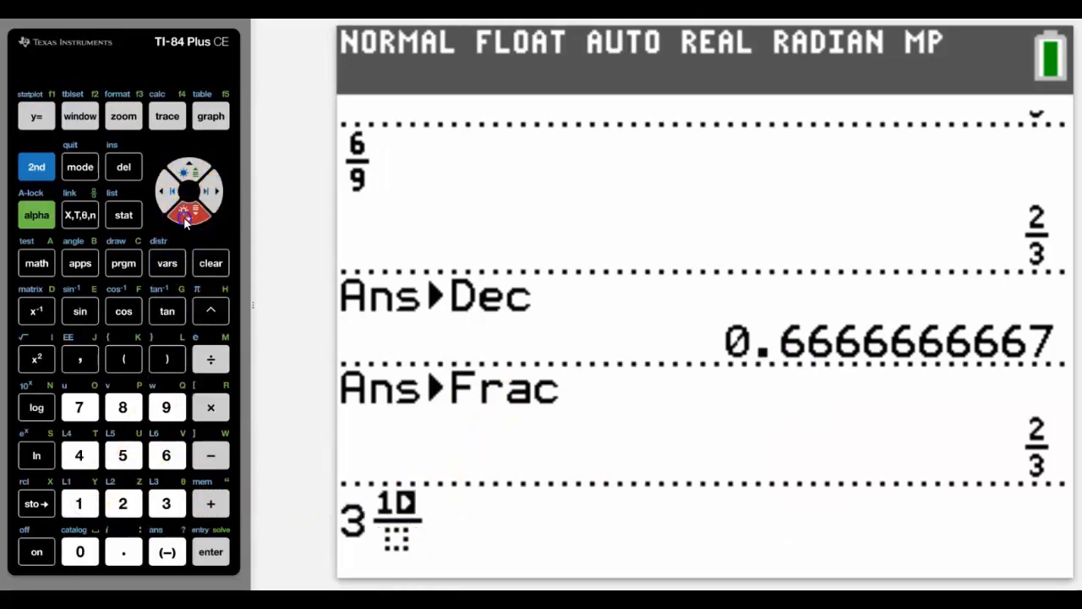
- Evaluate mixed number 3 1/7 to 22/7, then convert back with ▶n/d◀▶Un/d
{"action": "left_click", "coordinate": [210, 552]}
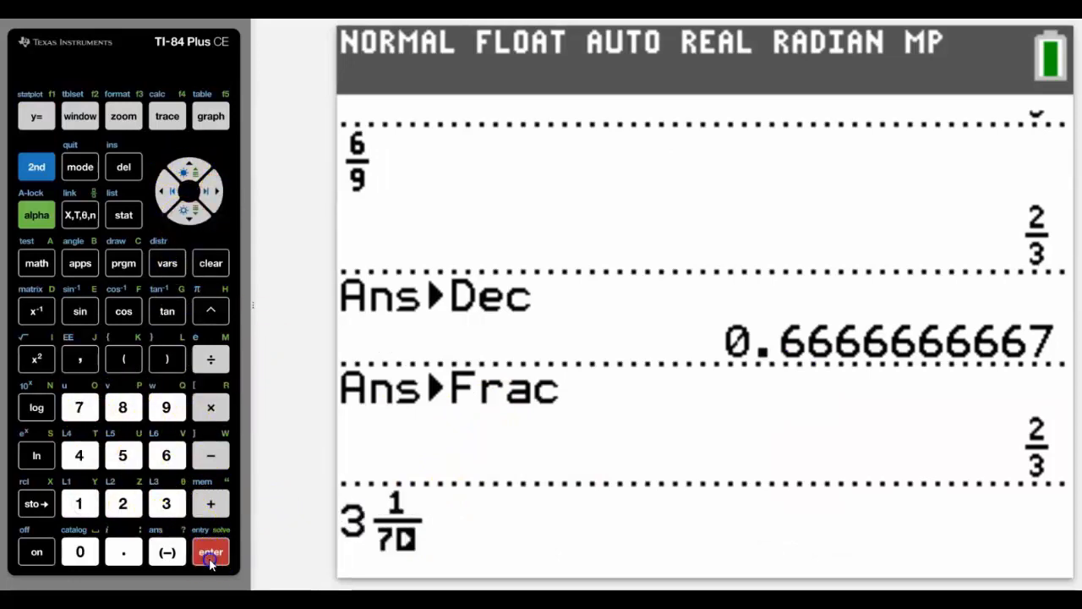
{"action": "left_click", "coordinate": [210, 551]}
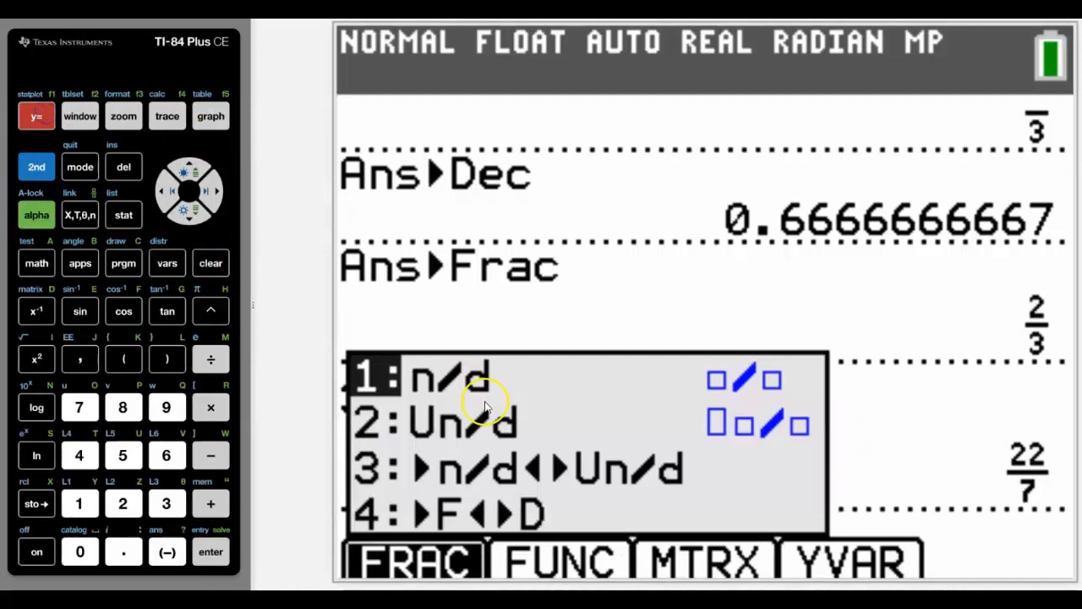
{"action": "mouse_move", "coordinate": [503, 532]}
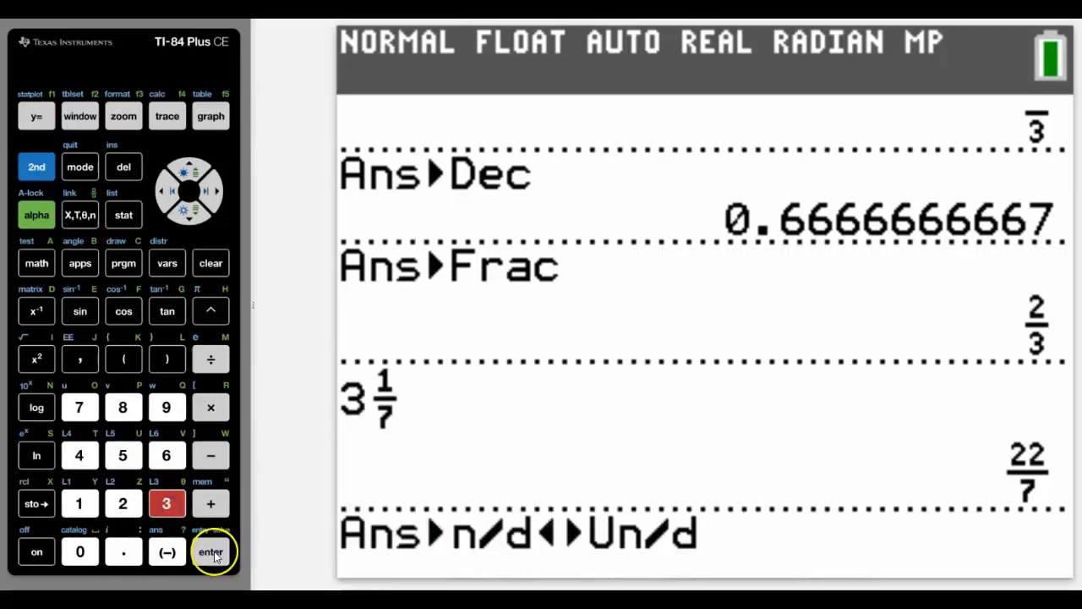
{"action": "left_click", "coordinate": [211, 551]}
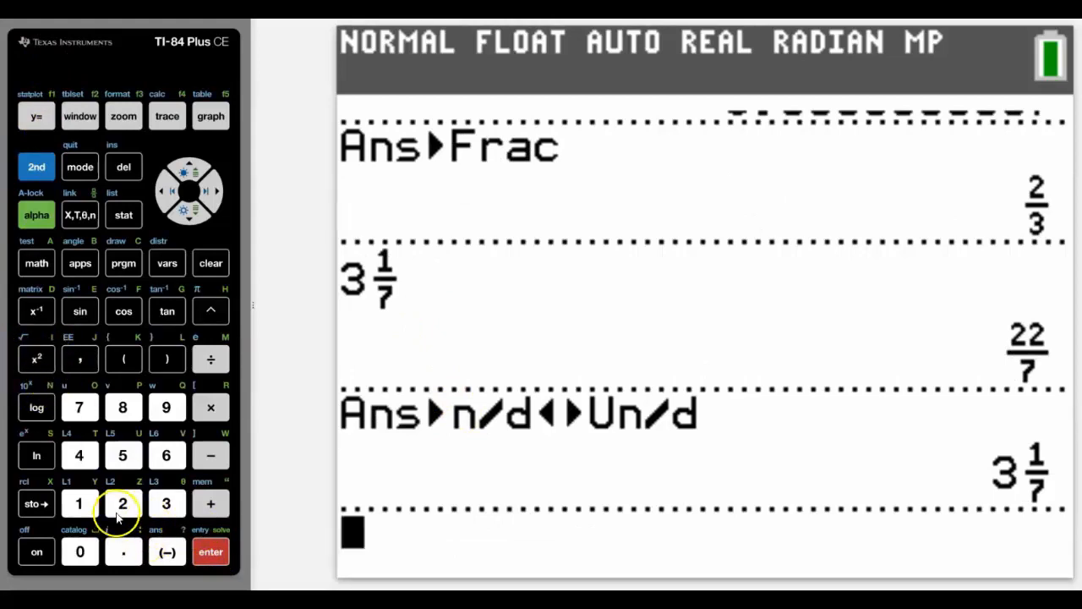
- Edit the recalled 6² to 6^7 and evaluate it twice, giving 279936
{"action": "left_click", "coordinate": [167, 455]}
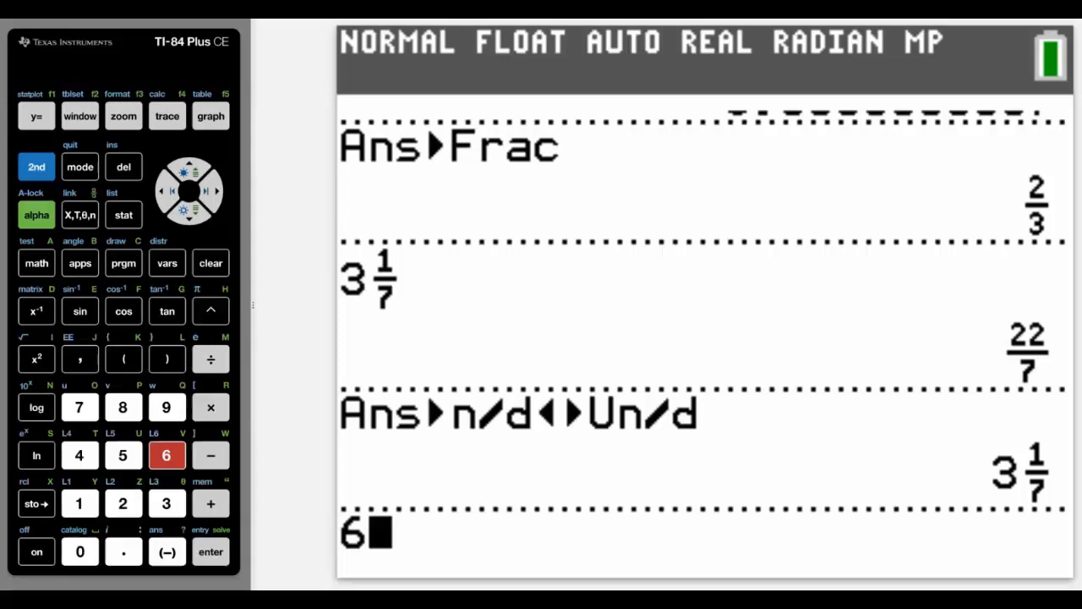
{"action": "left_click", "coordinate": [211, 552]}
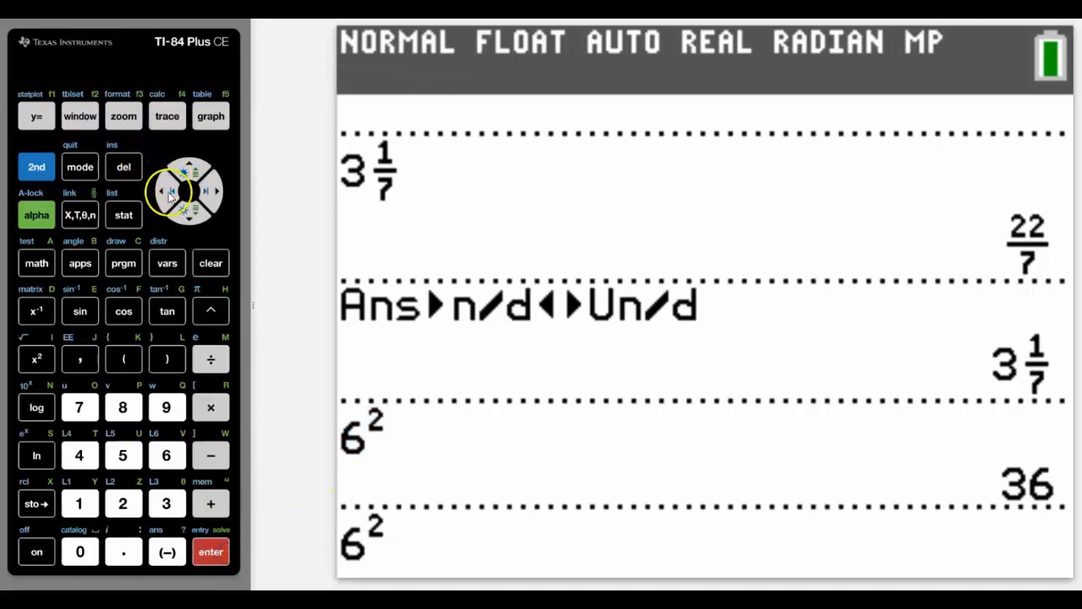
{"action": "left_click", "coordinate": [79, 407]}
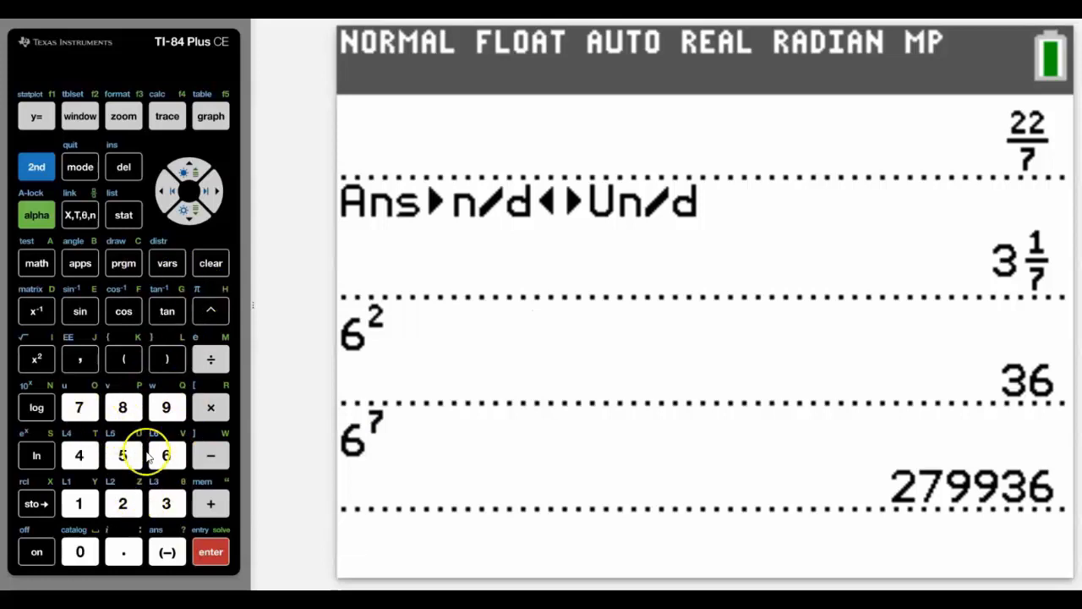
{"action": "left_click", "coordinate": [167, 455]}
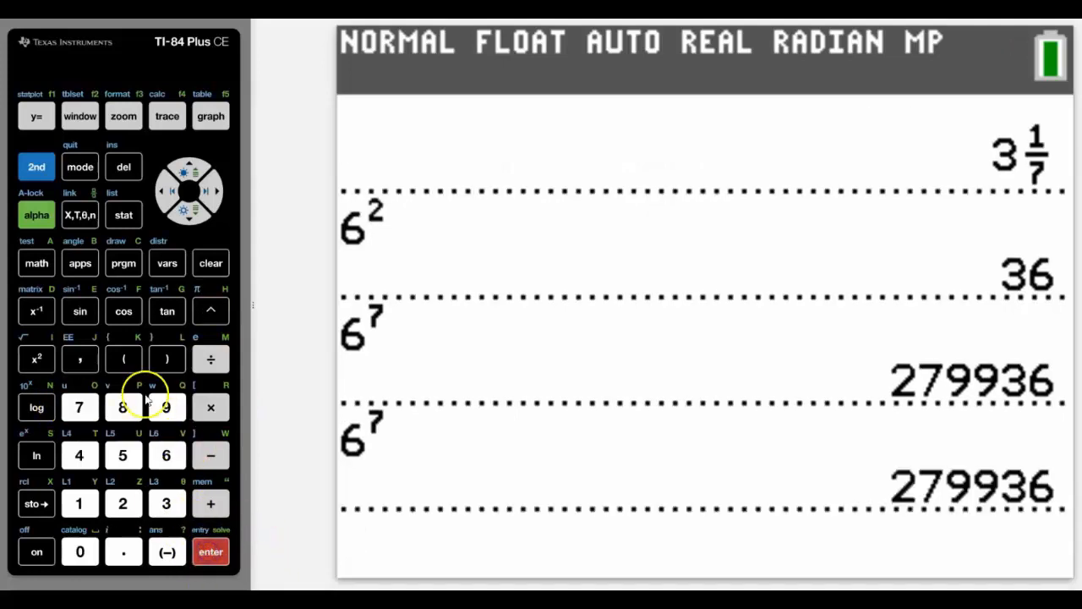
{"action": "mouse_move", "coordinate": [32, 349]}
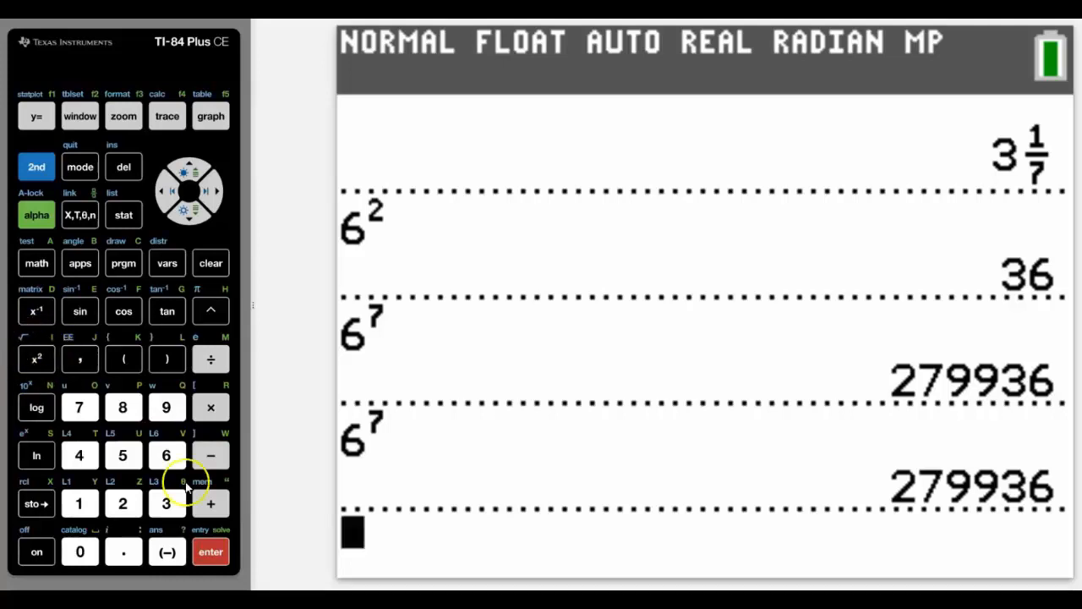
{"action": "mouse_move", "coordinate": [166, 503]}
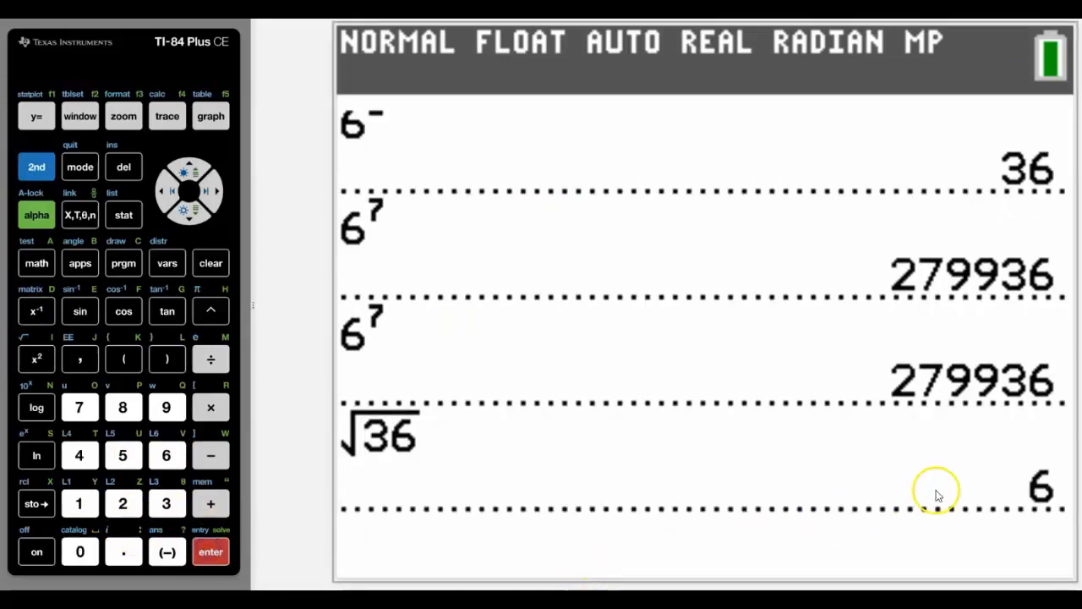
{"action": "mouse_move", "coordinate": [230, 451]}
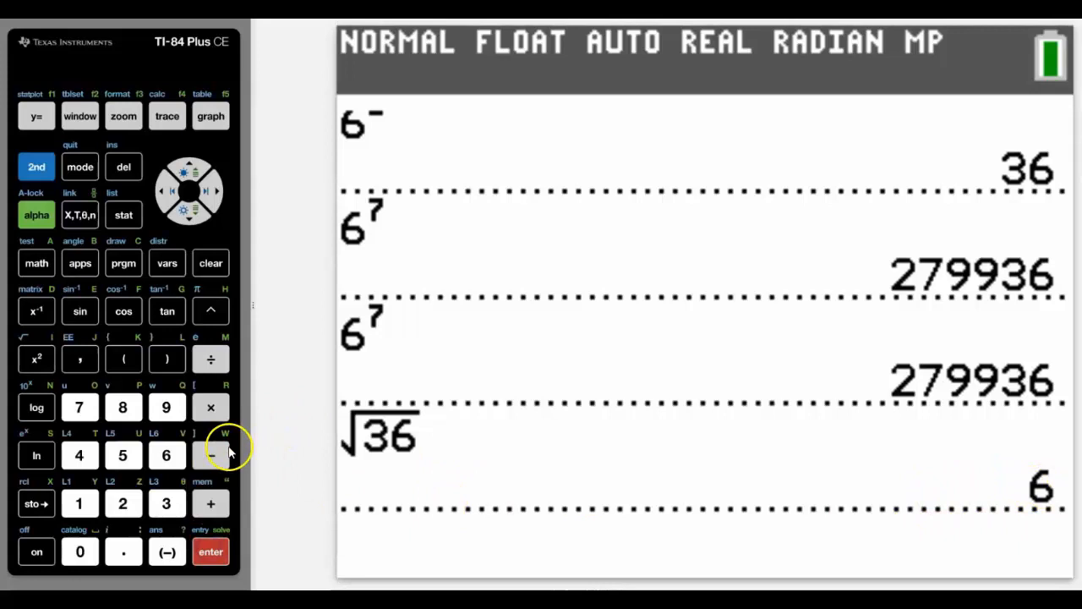
{"action": "mouse_move", "coordinate": [178, 501]}
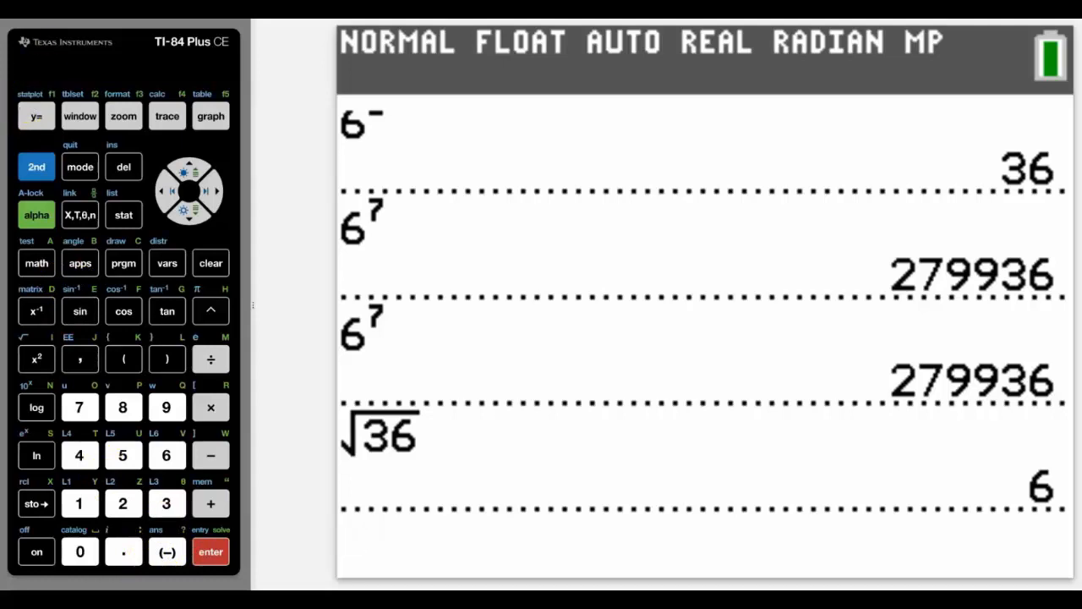
{"action": "mouse_move", "coordinate": [267, 519]}
{"action": "type", "text": "36"}
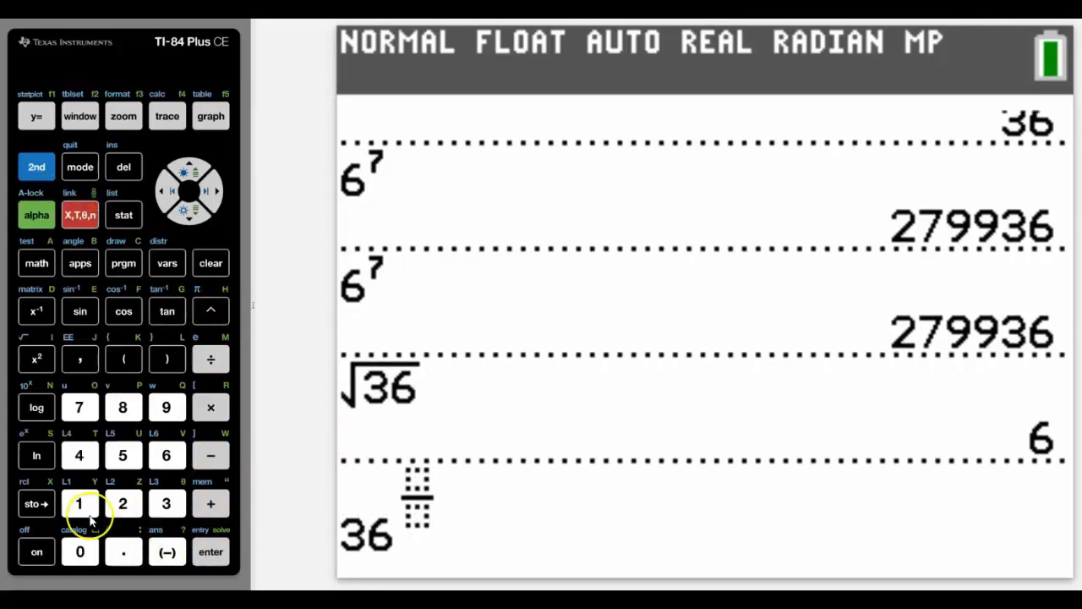
- Complete 36^(1/2) and evaluate it, confirming the result 6
{"action": "left_click", "coordinate": [122, 503]}
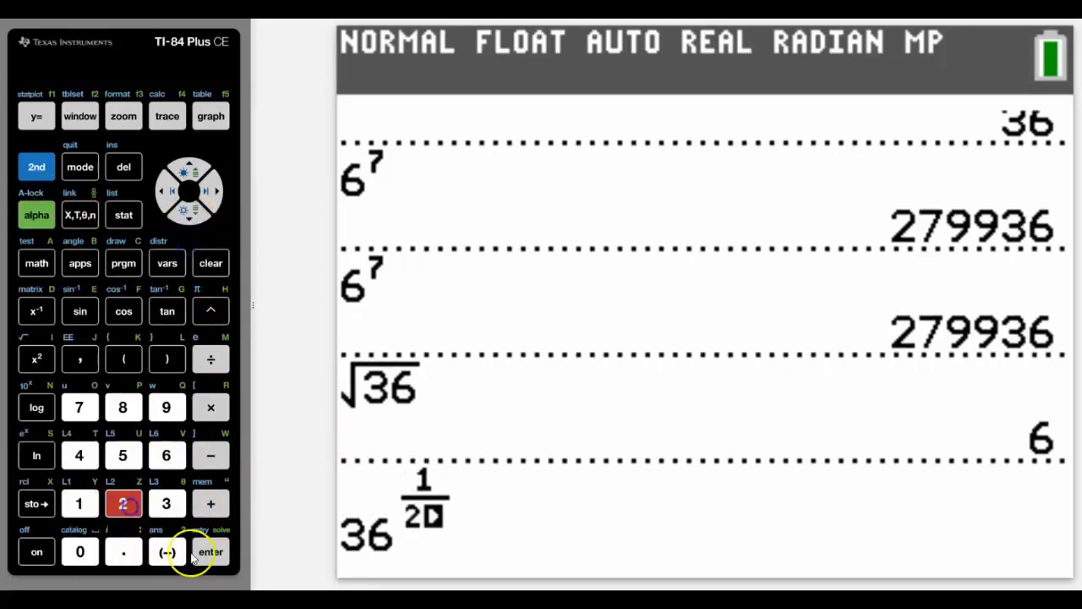
{"action": "left_click", "coordinate": [211, 551]}
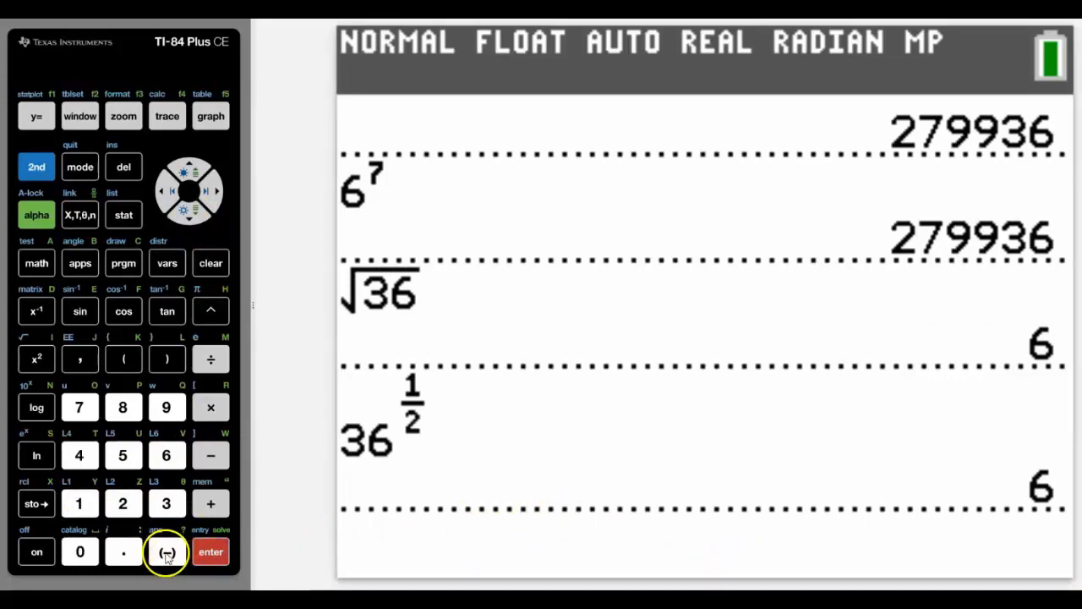
- Compare -3² (-9) with (-3)² (9), then square Ans -3 to get 9
{"action": "left_click", "coordinate": [166, 551]}
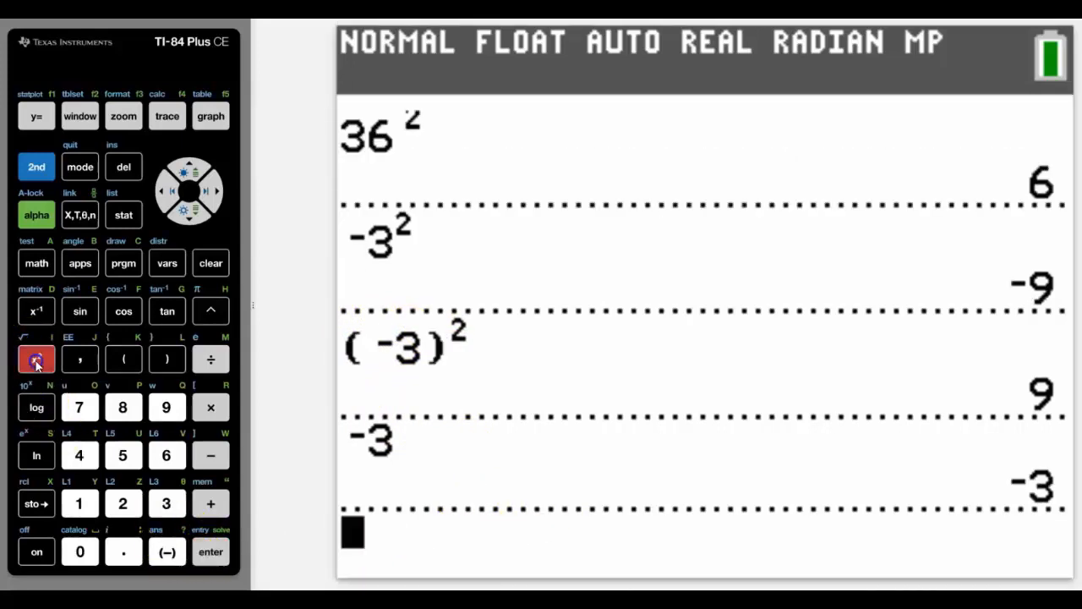
{"action": "left_click", "coordinate": [211, 552]}
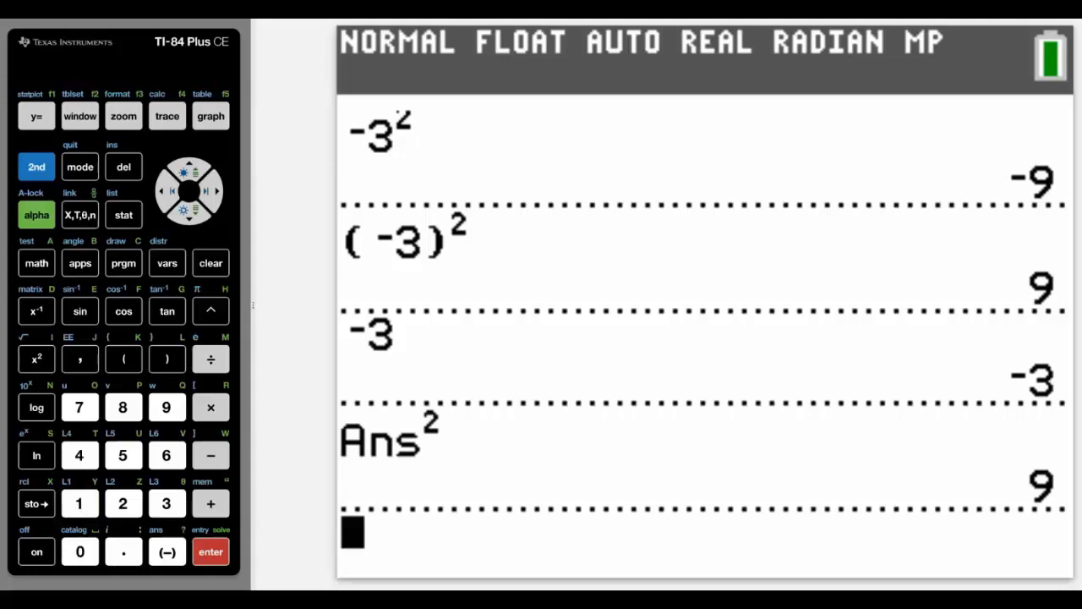
- Enter 1, then repeat Ans*2 until the answer reaches 16384
{"action": "left_click", "coordinate": [79, 503]}
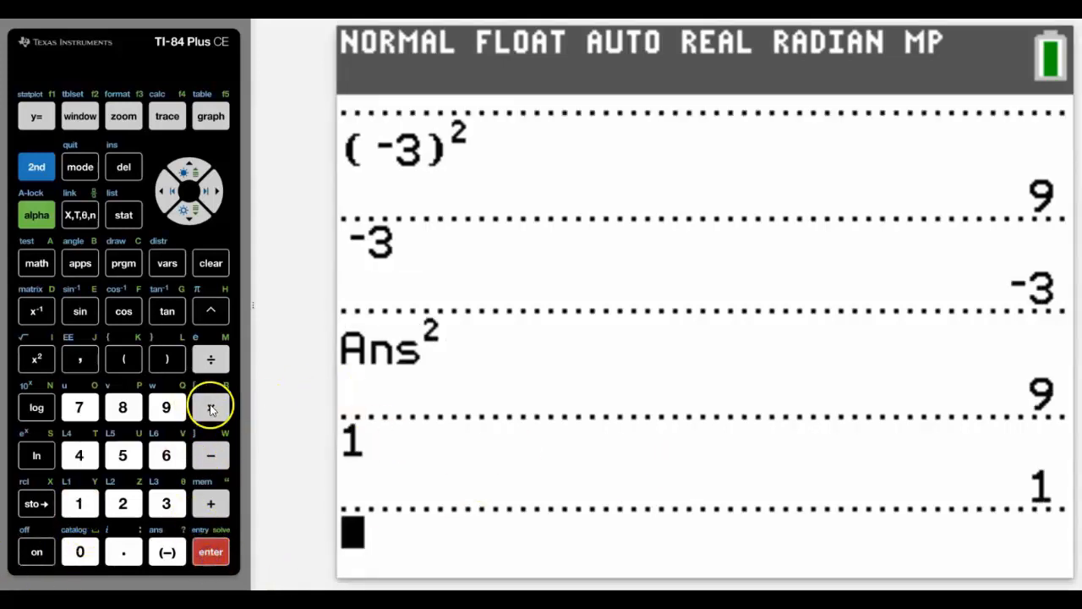
{"action": "left_click", "coordinate": [210, 552]}
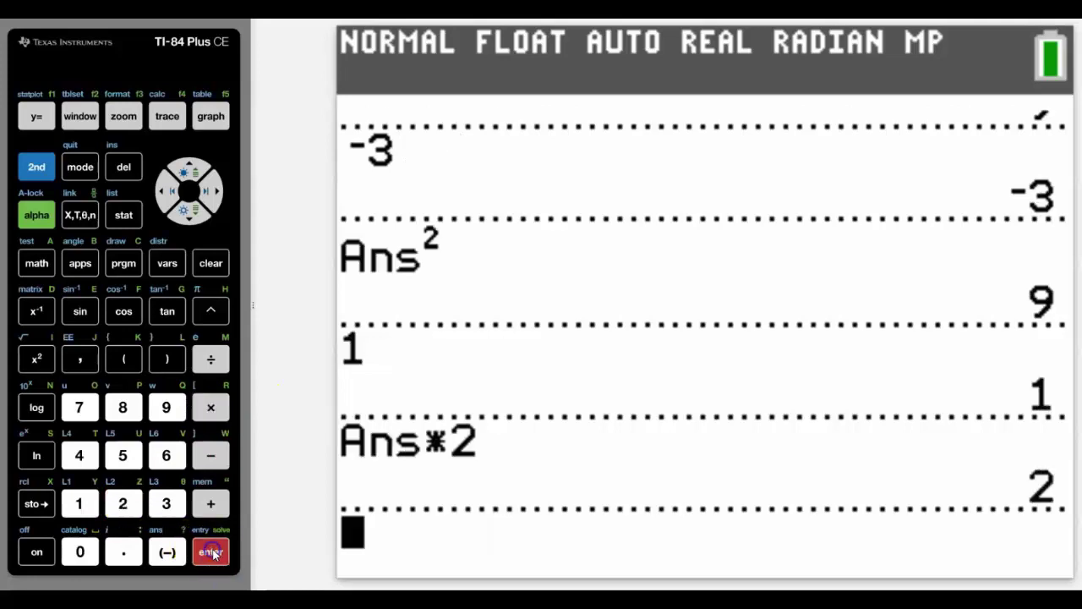
{"action": "left_click", "coordinate": [211, 551]}
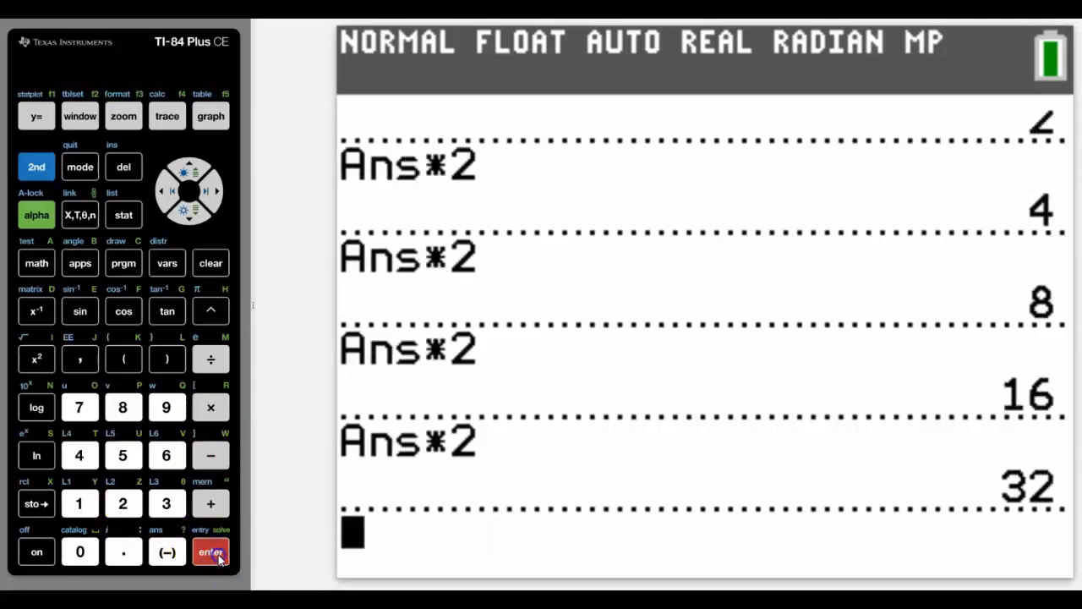
{"action": "left_click", "coordinate": [211, 551]}
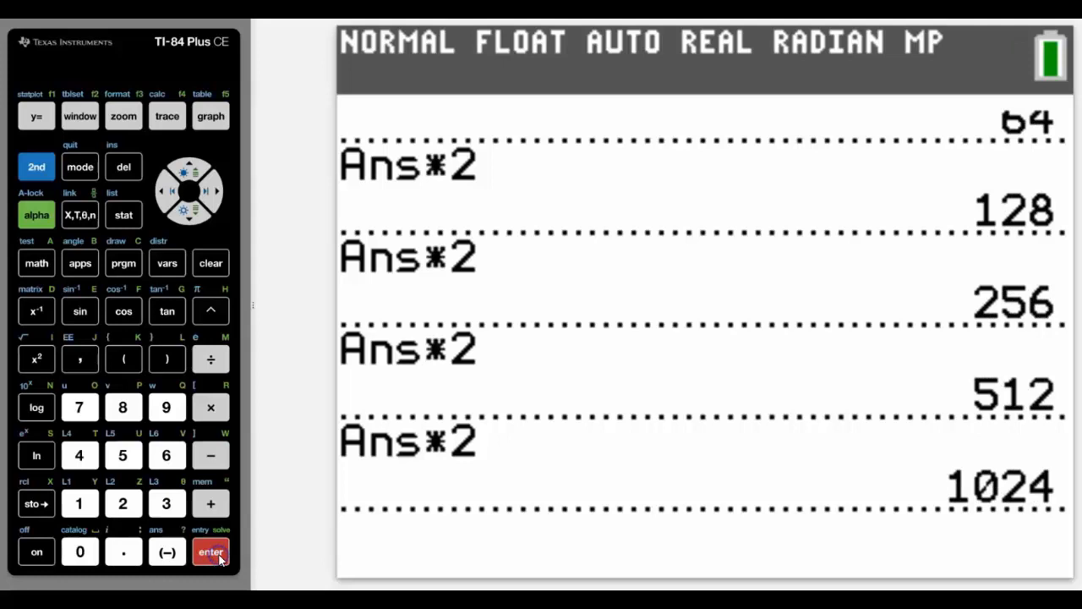
{"action": "left_click", "coordinate": [211, 551]}
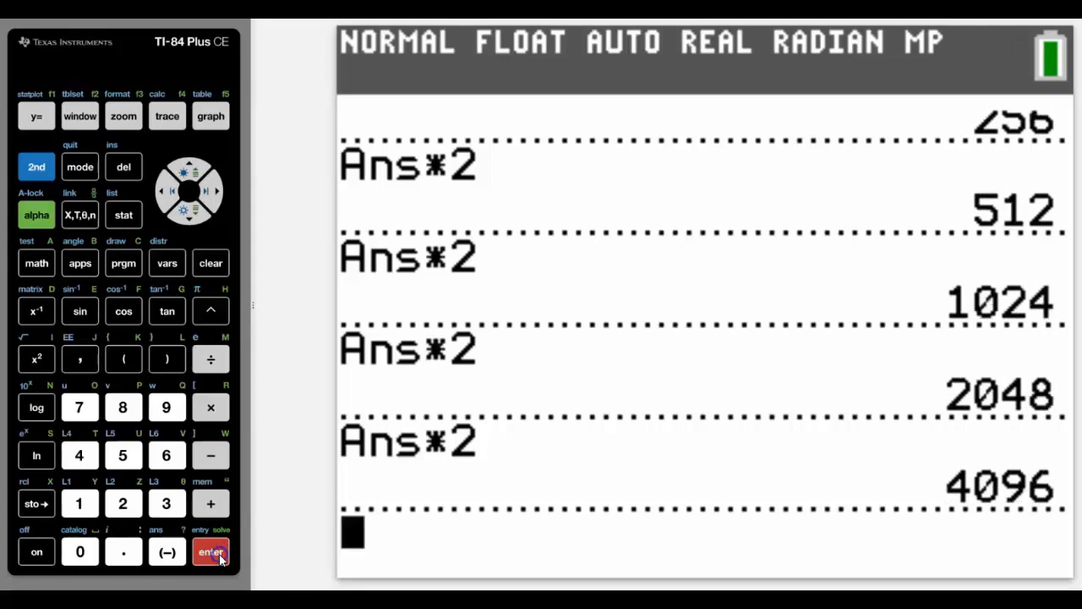
{"action": "left_click", "coordinate": [211, 550]}
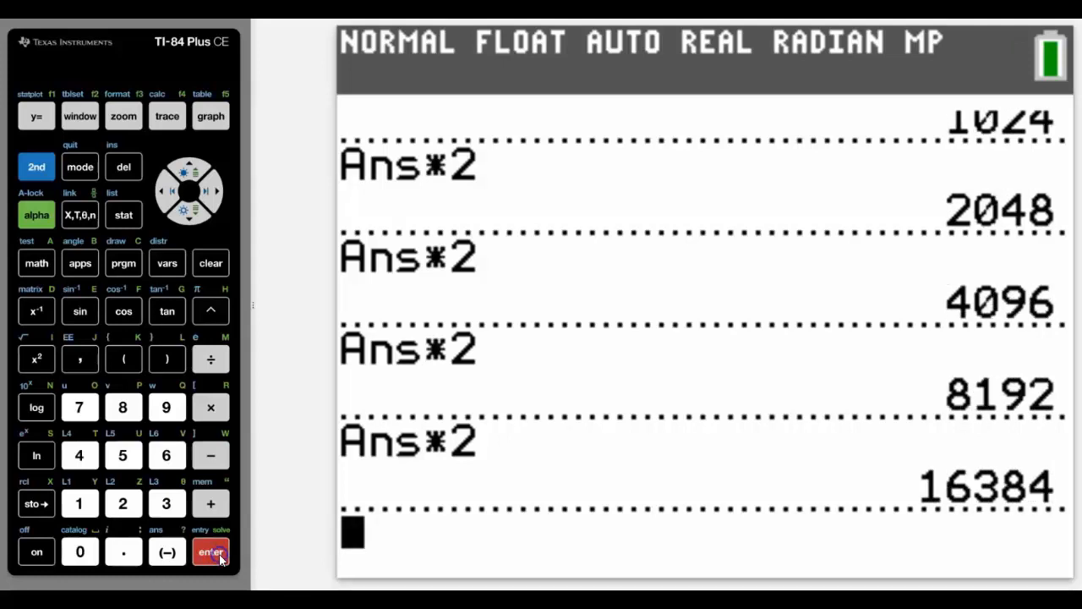